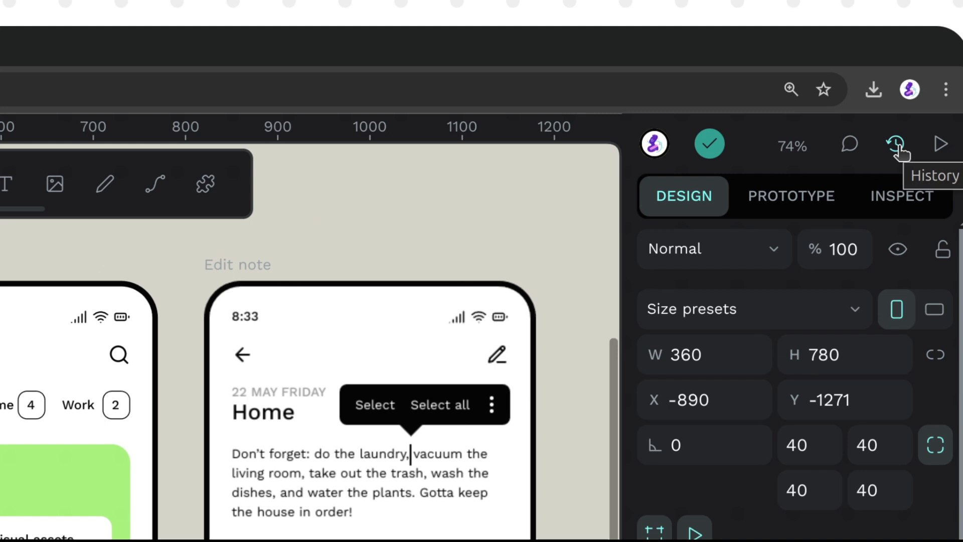
Open version history listing autosaves, App_v4 Design doc and App_v3 Image and color.
left_click(896, 145)
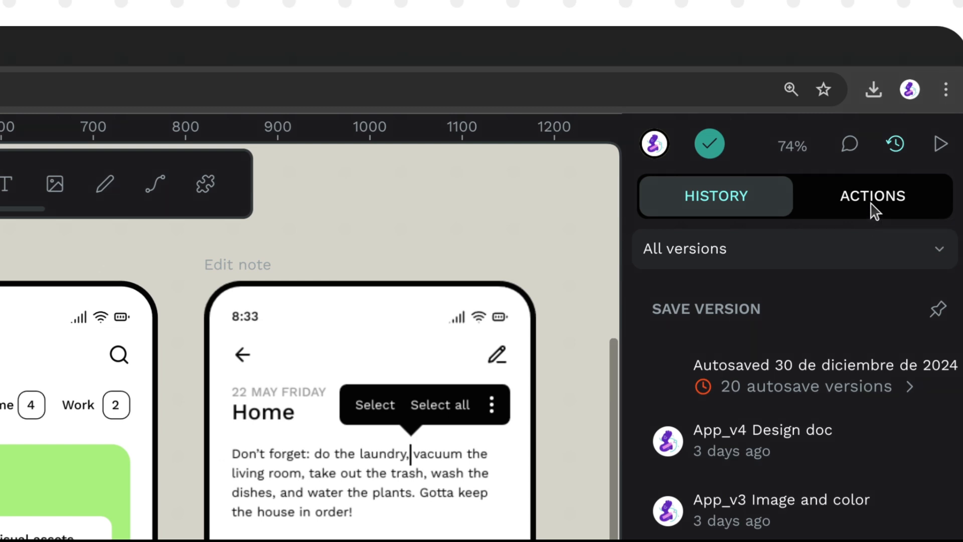
Switch the history panel to the Actions log, then return to the Projects dashboard.
left_click(872, 196)
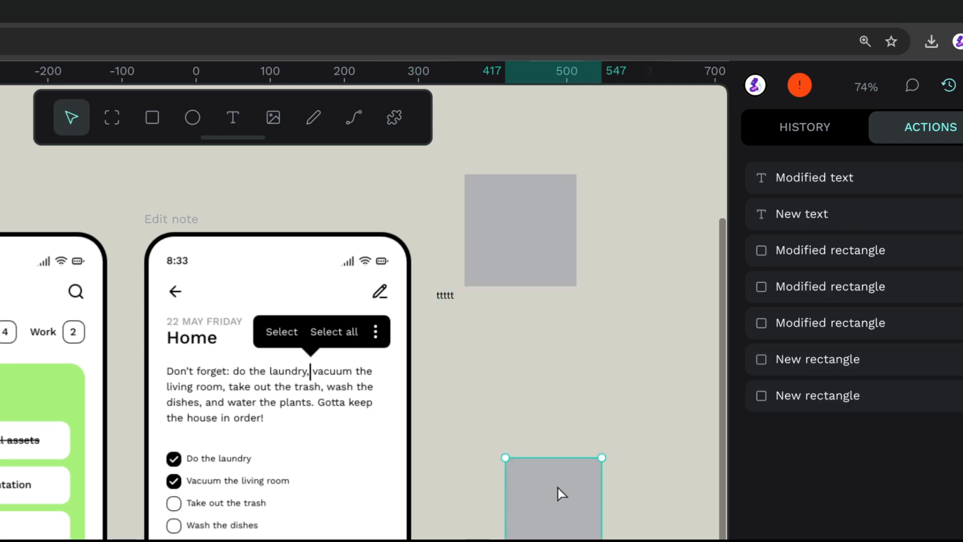
key("Delete")
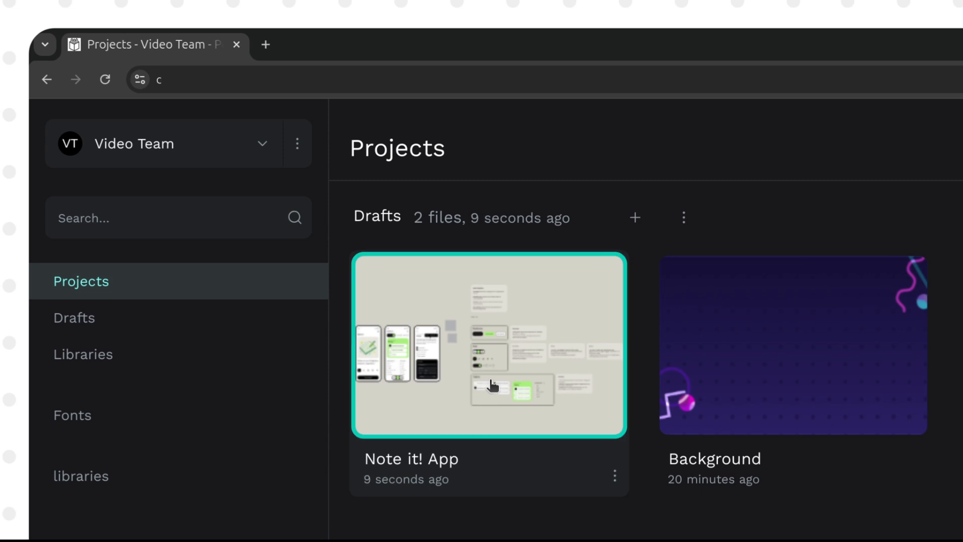
Reopen the Note it! App file and show its log of recent actions.
double_click(488, 344)
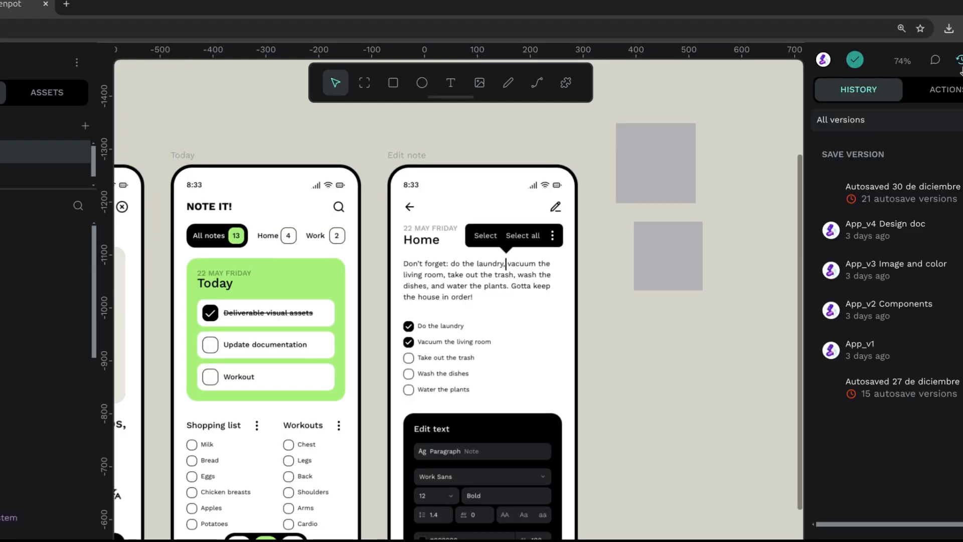
left_click(946, 90)
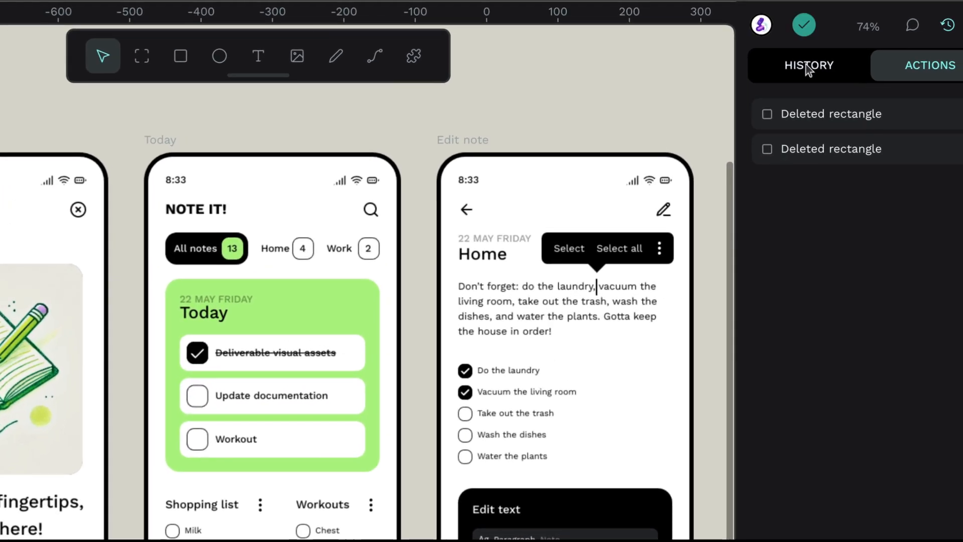
Browse the 15 older and 21 recent autosave groups plus App_v1 and App_v4 versions.
left_click(808, 66)
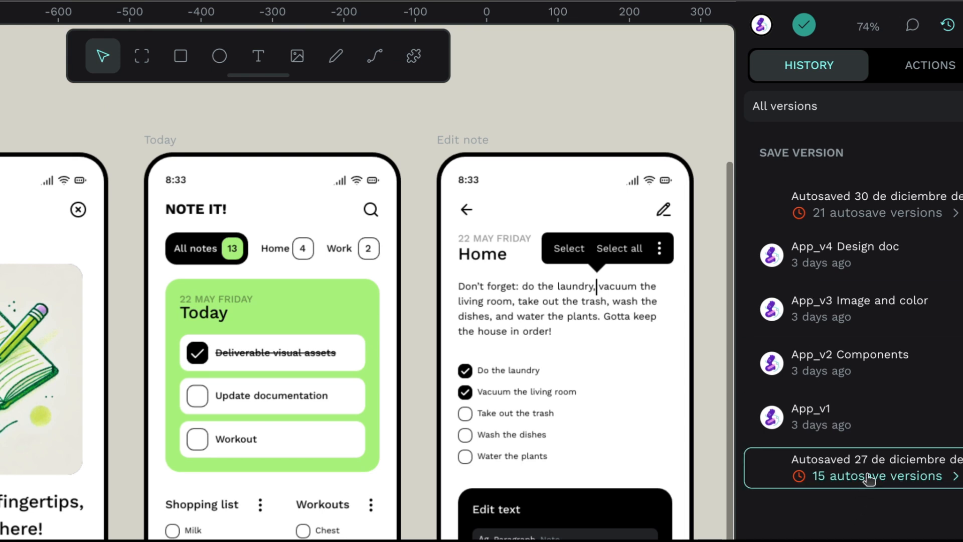
left_click(853, 416)
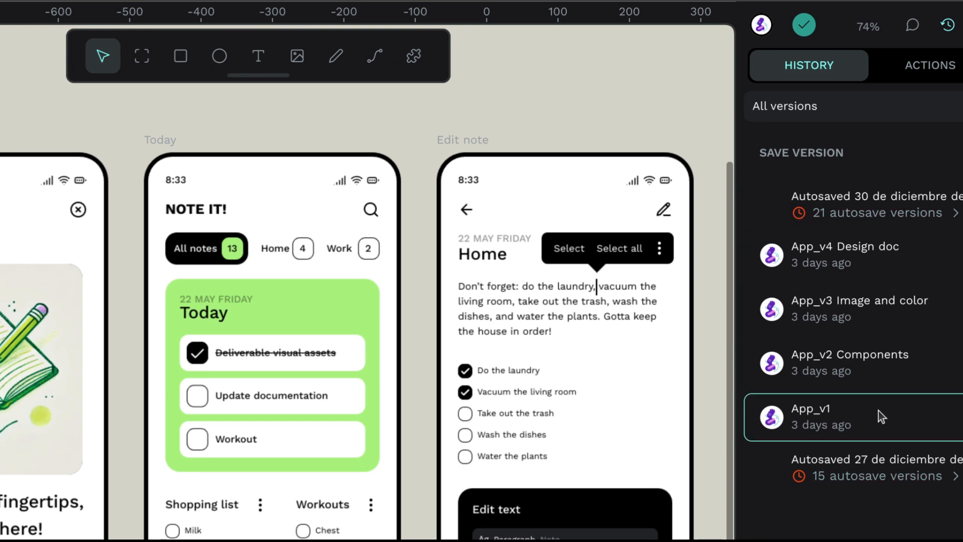
left_click(844, 254)
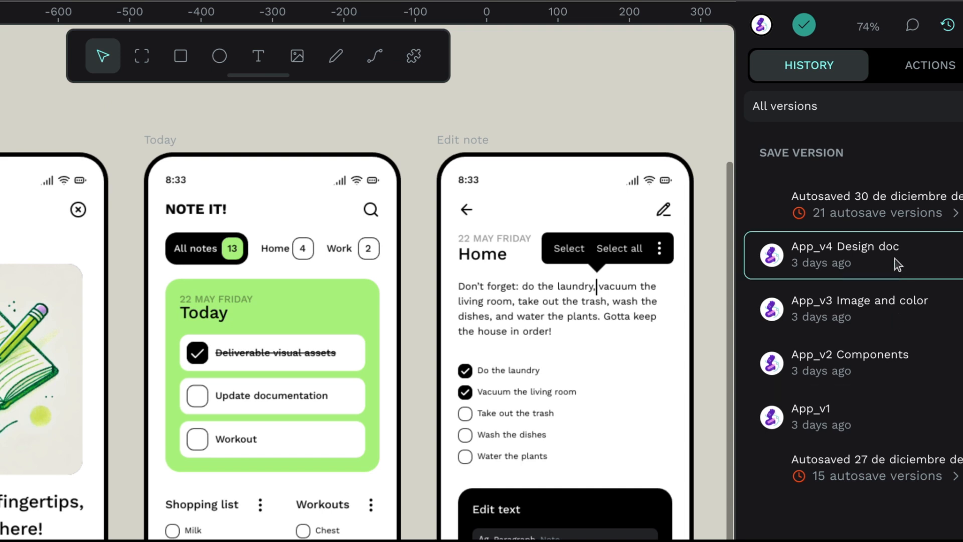
left_click(853, 416)
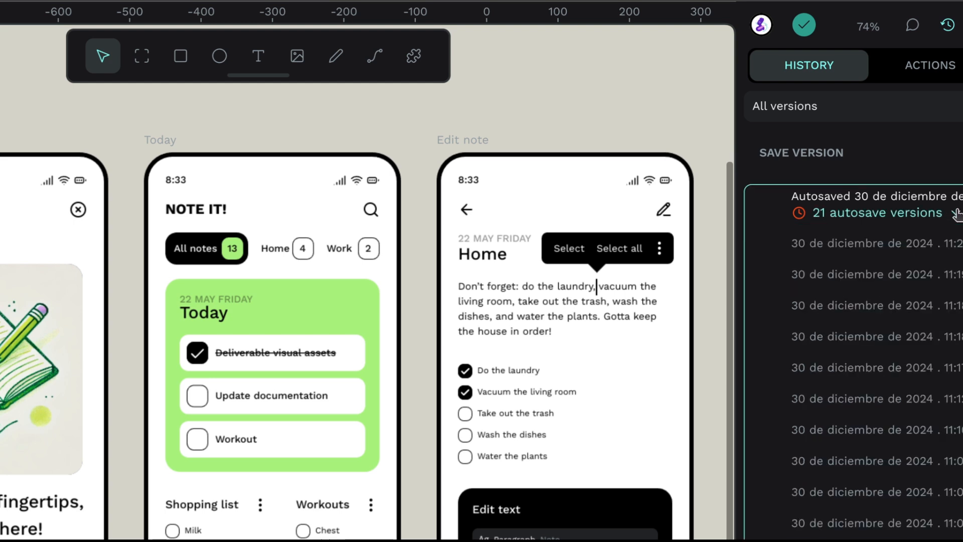
left_click(955, 213)
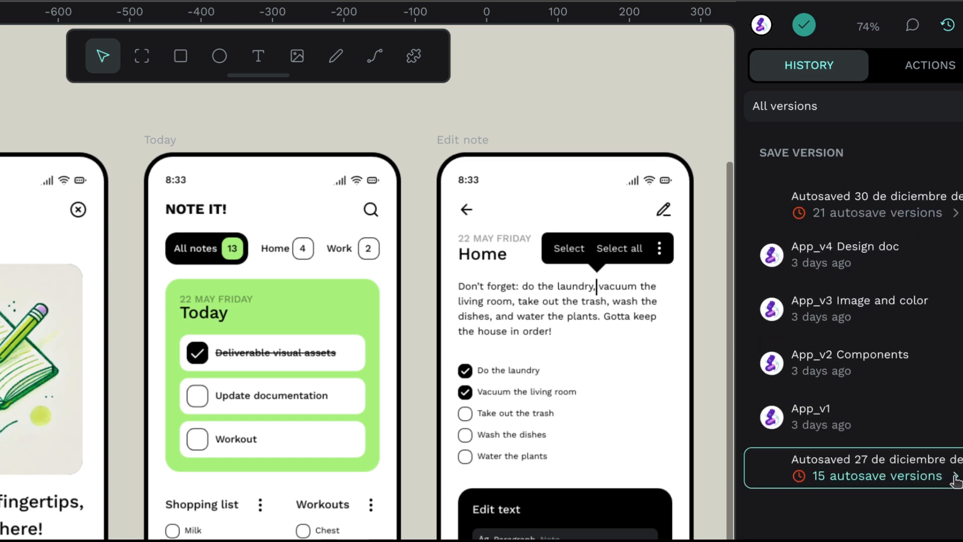
left_click(847, 416)
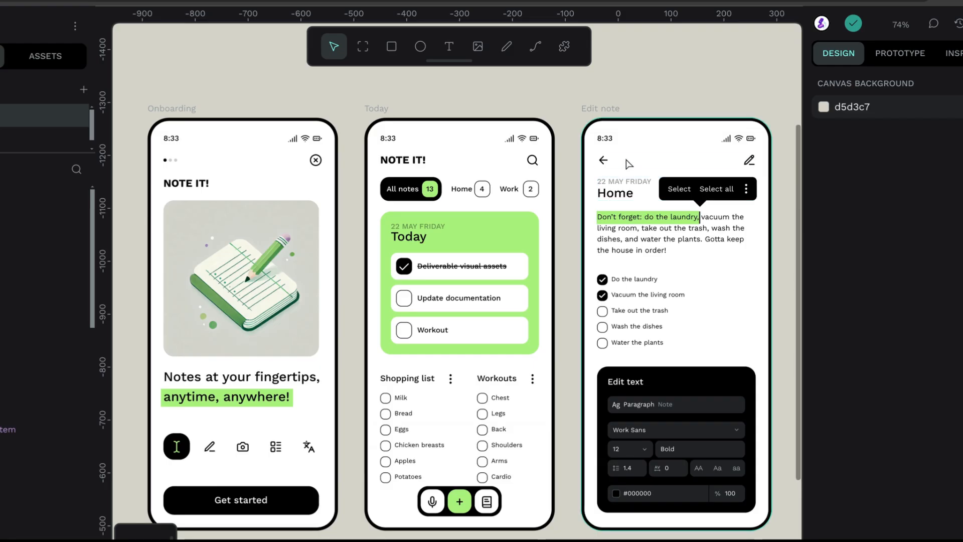
Show the file's six-color local library and bring up the Accent color's context menu.
scroll("down", 3)
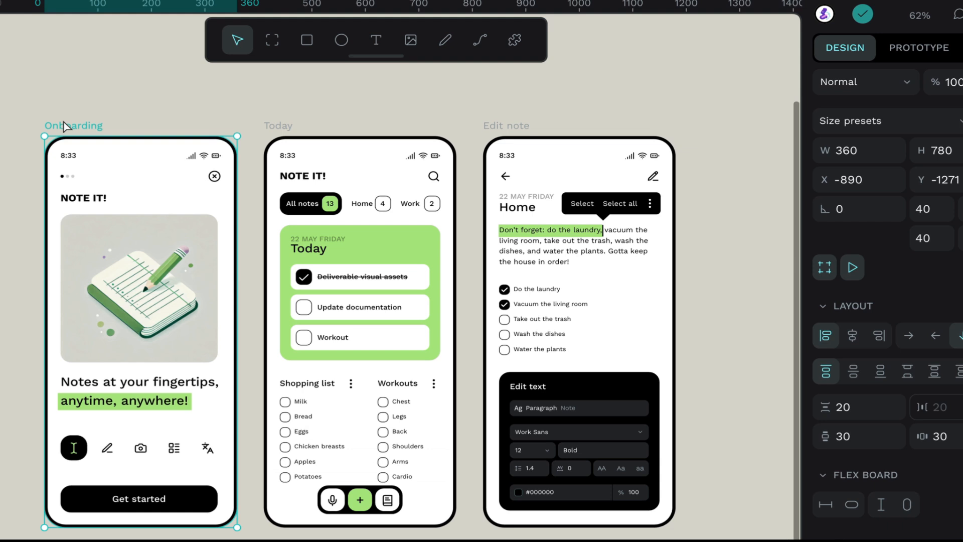
left_click(171, 56)
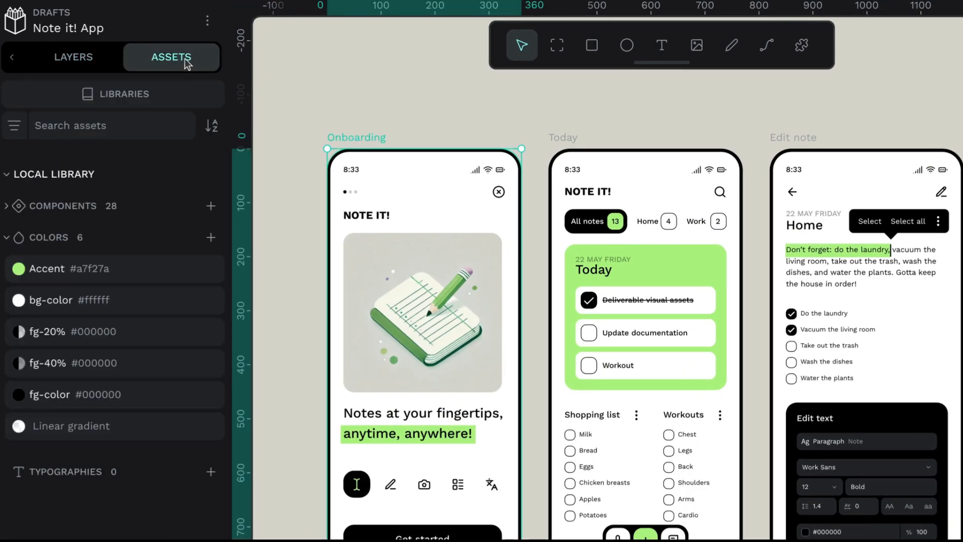
right_click(92, 268)
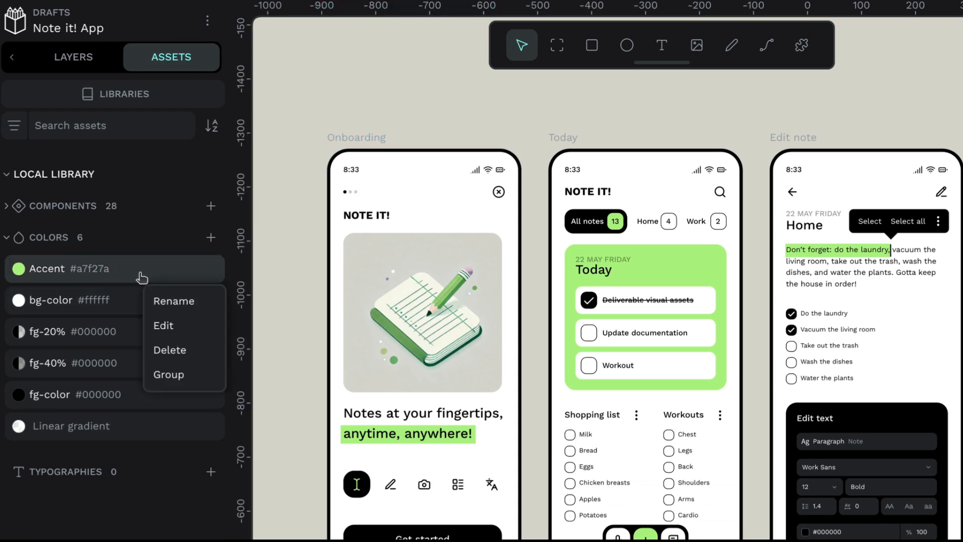
Edit Accent to #720d90, bg-color to #000000, and fg colors to near-white.
left_click(163, 326)
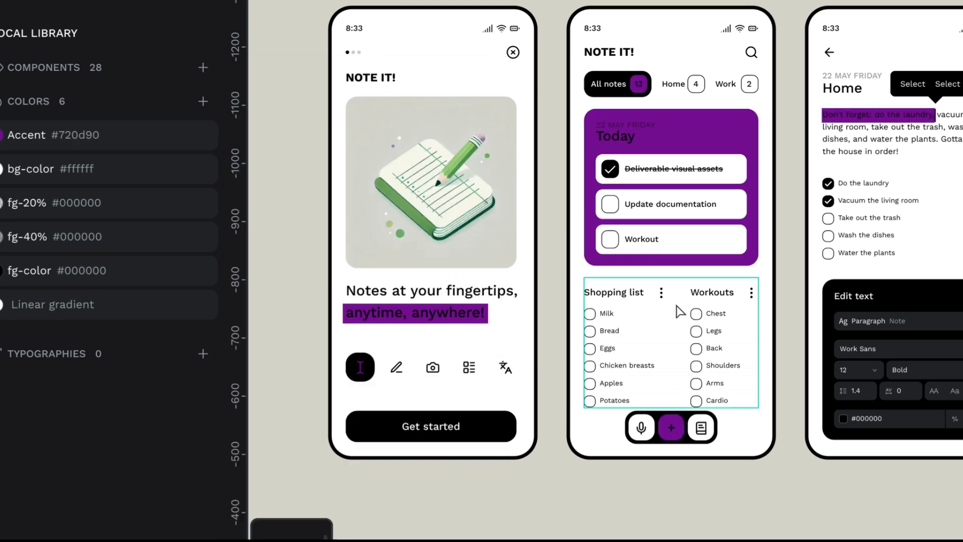
left_click(6, 168)
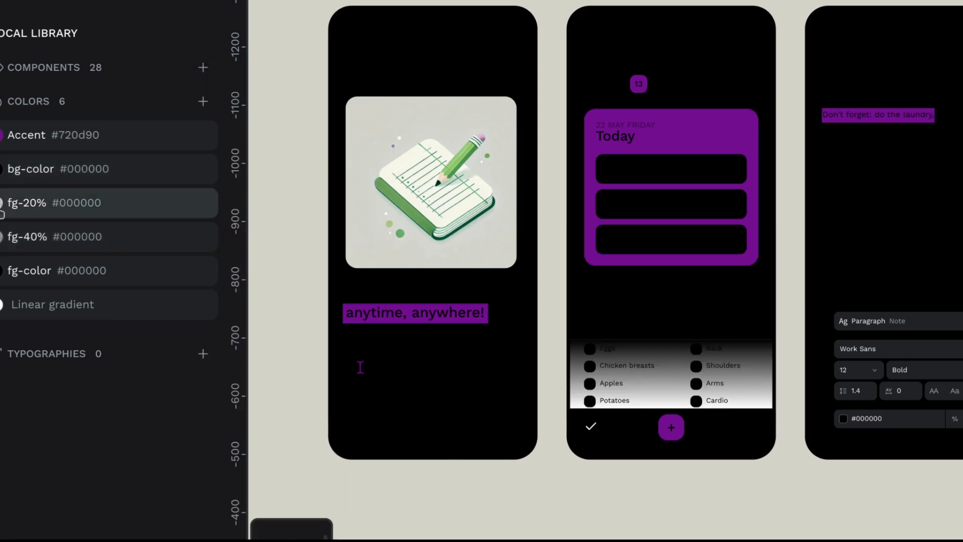
left_click(6, 202)
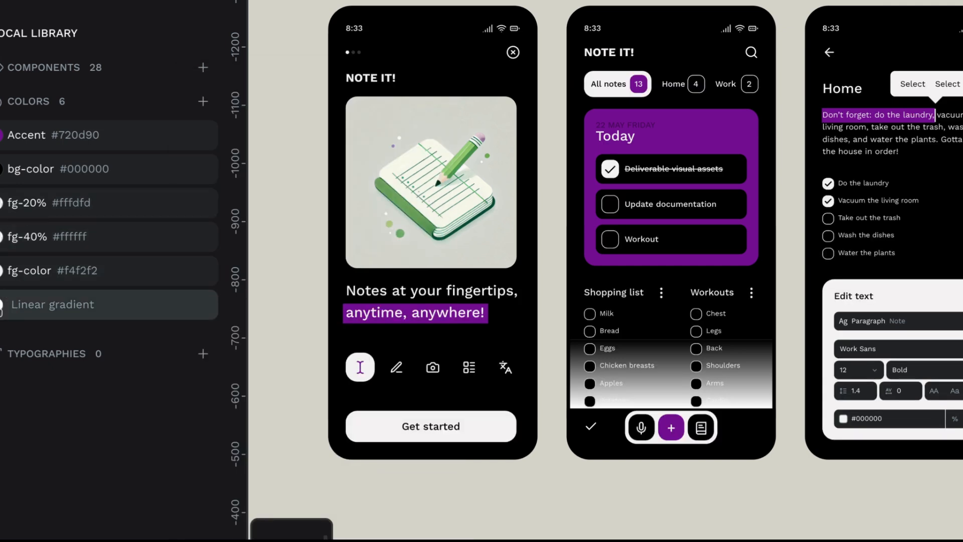
left_click(11, 304)
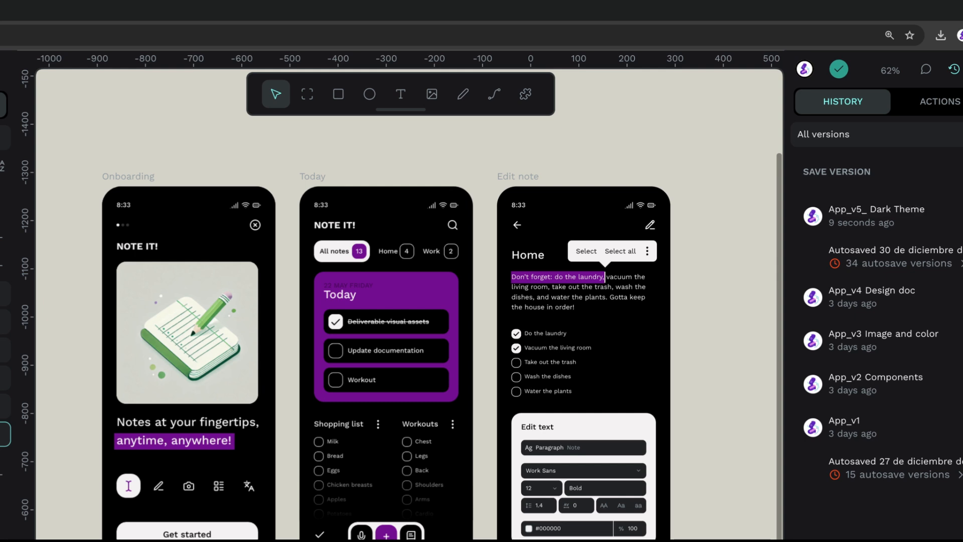
Open the actions menu for a saved version in the history list.
left_click(884, 215)
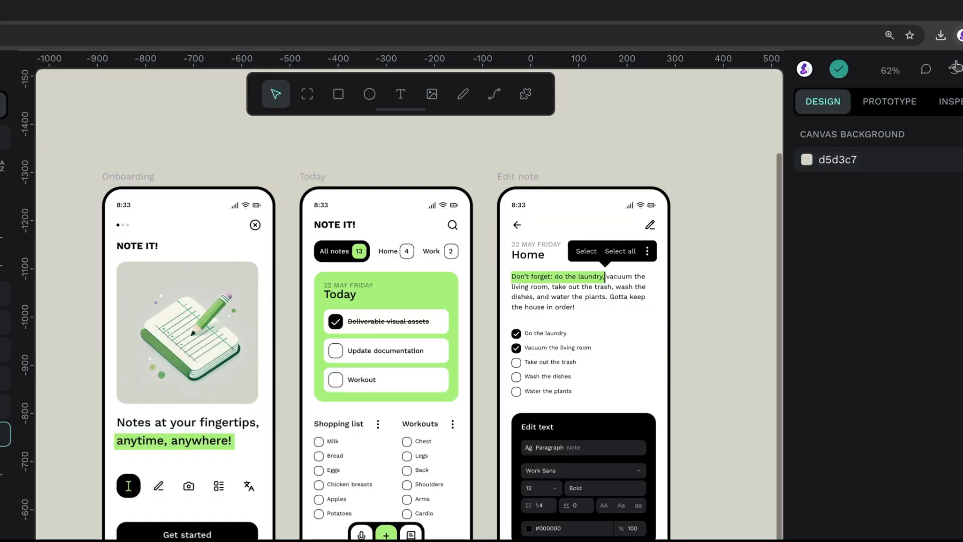
Reopen the version history after restoring the light green theme.
left_click(956, 69)
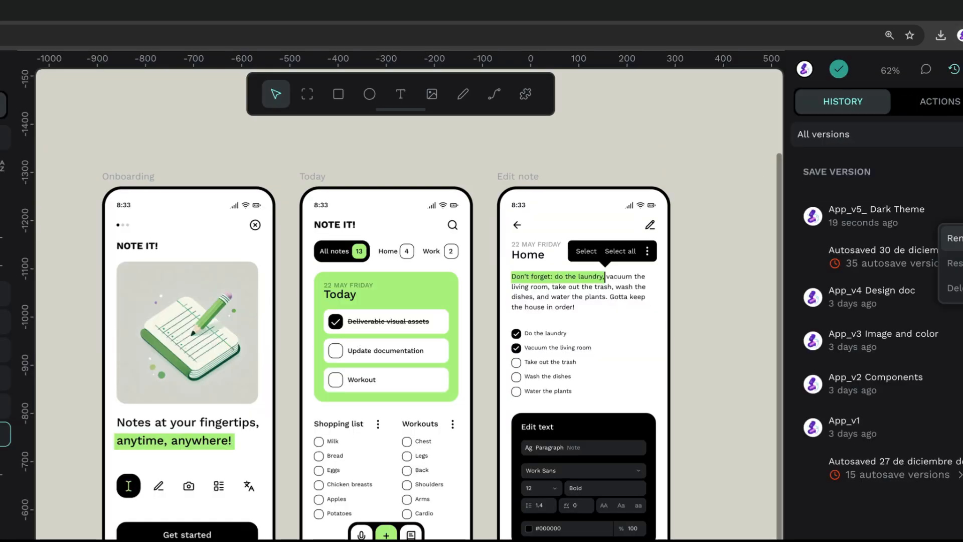